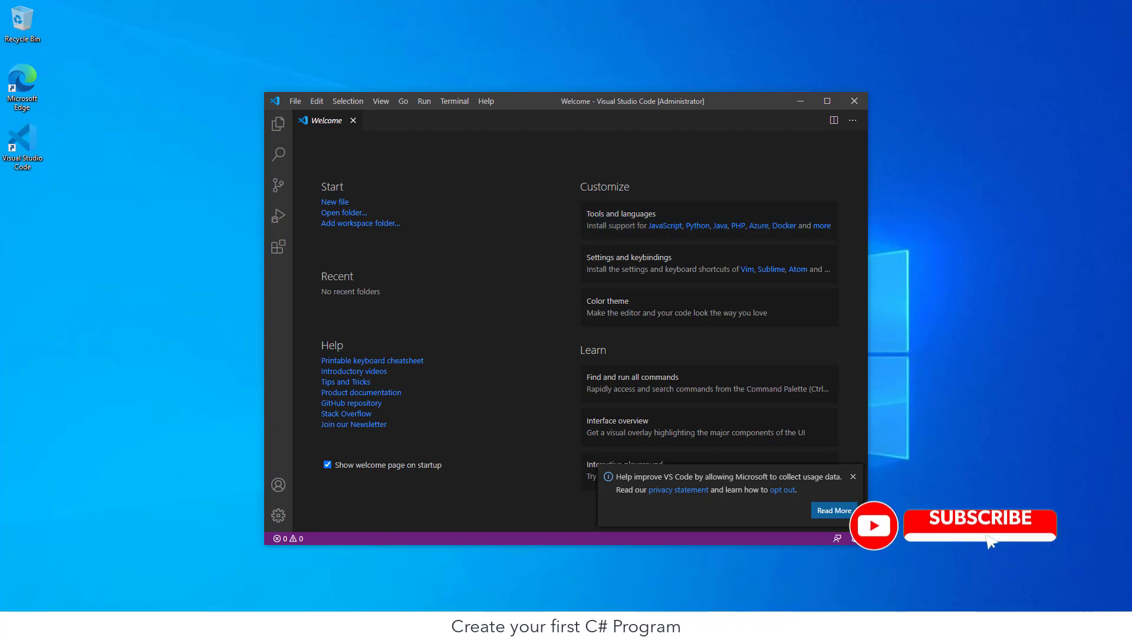
- Bring up a File Explorer window from the taskbar over the VS Code welcome page
left_click(988, 541)
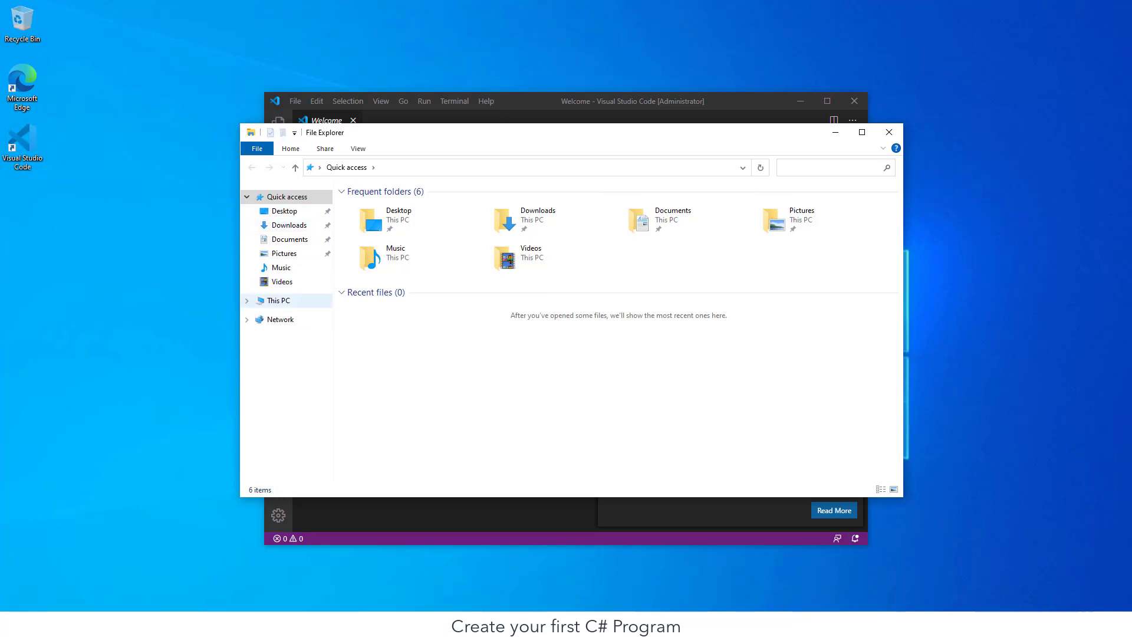
- Create a new folder named Dev at the root of the C: drive and return to VS Code
left_click(278, 300)
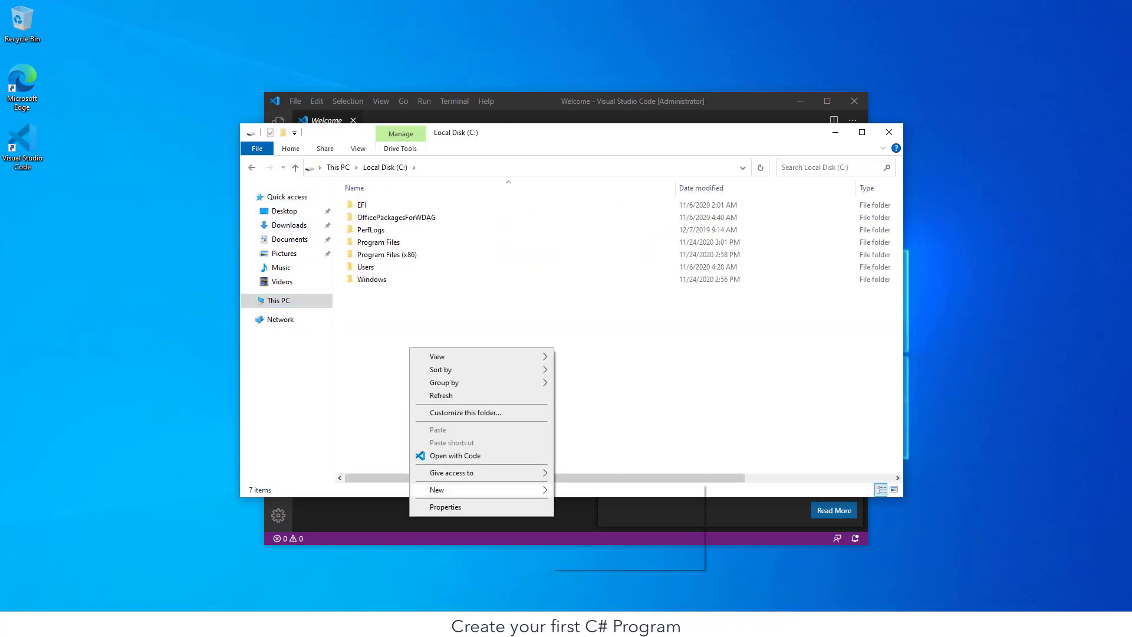
left_click(436, 489)
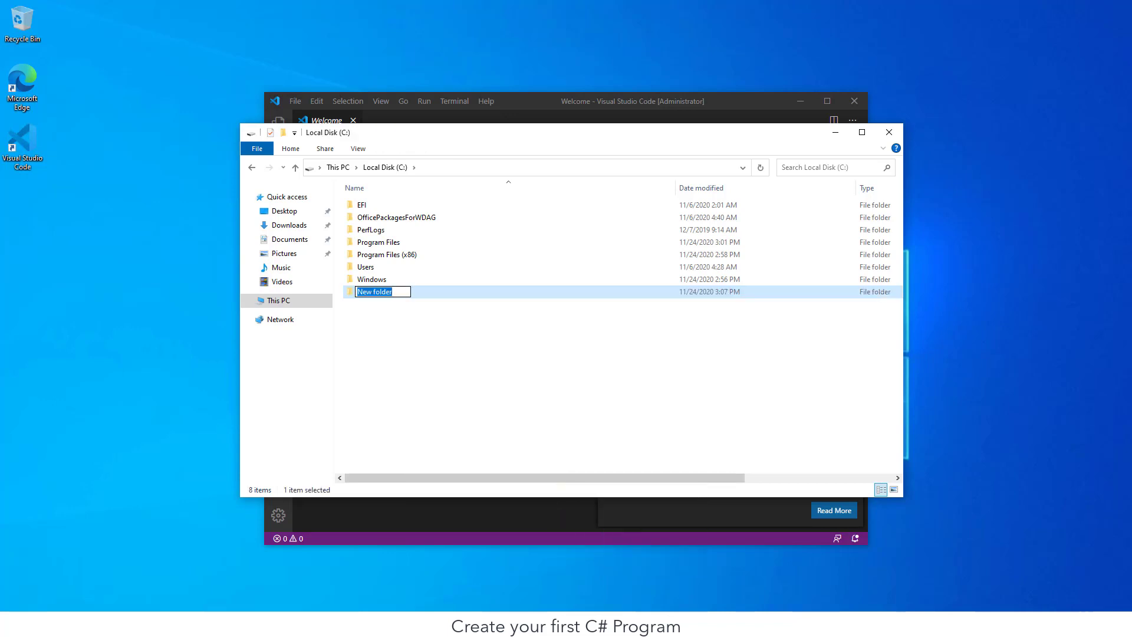
type("Dev7")
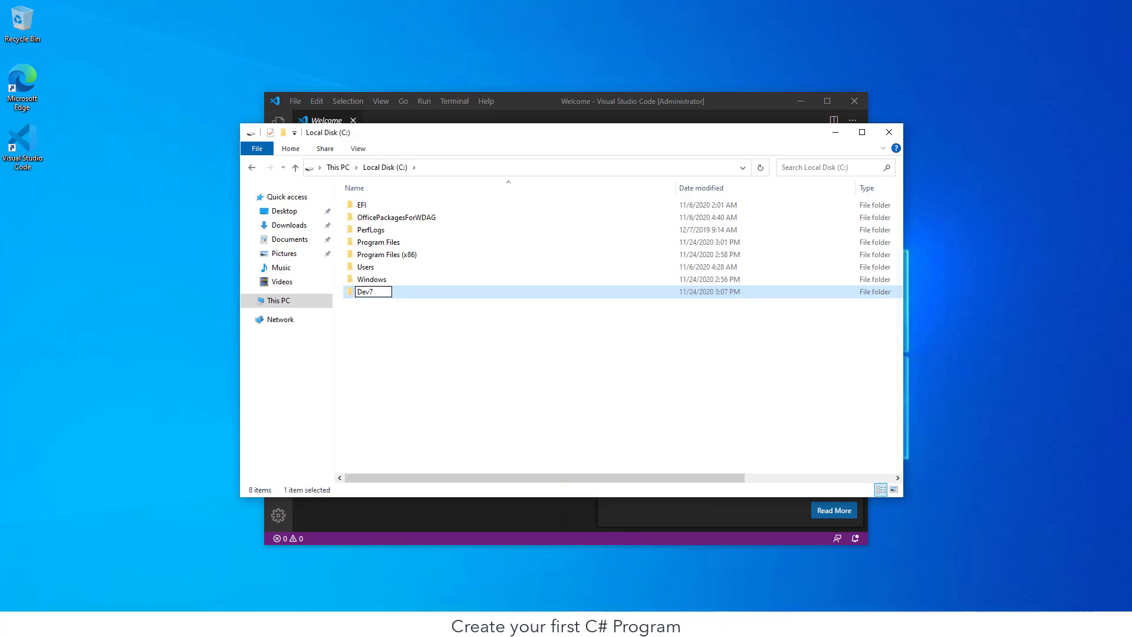
key("Enter")
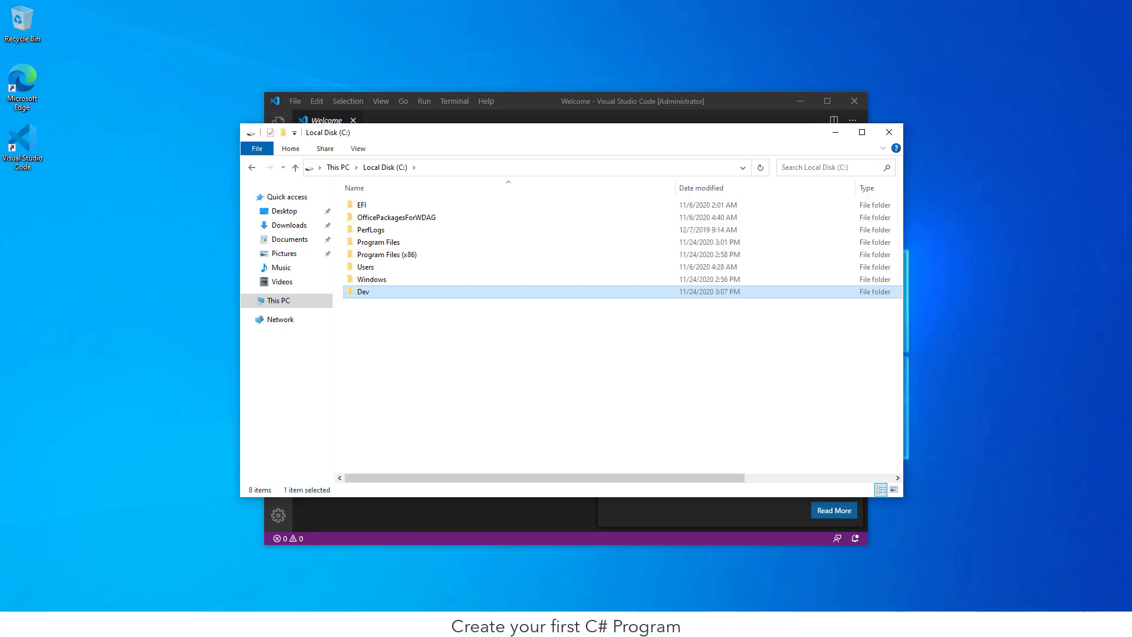
double_click(363, 291)
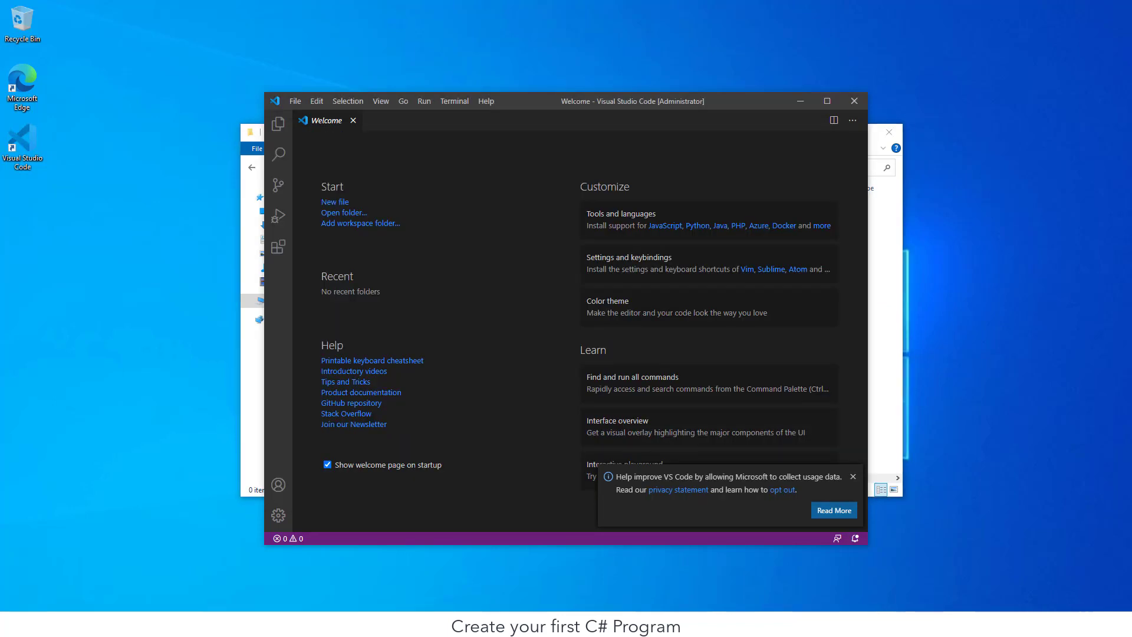
- Select C:\Dev as the workspace folder via Open Folder
left_click(344, 212)
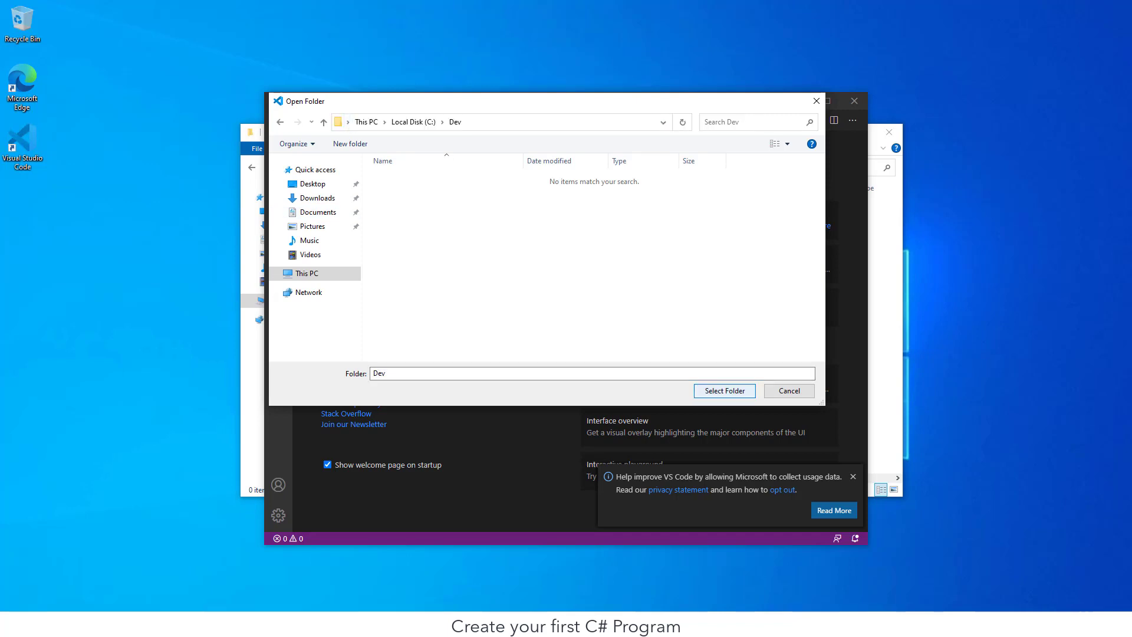
left_click(723, 390)
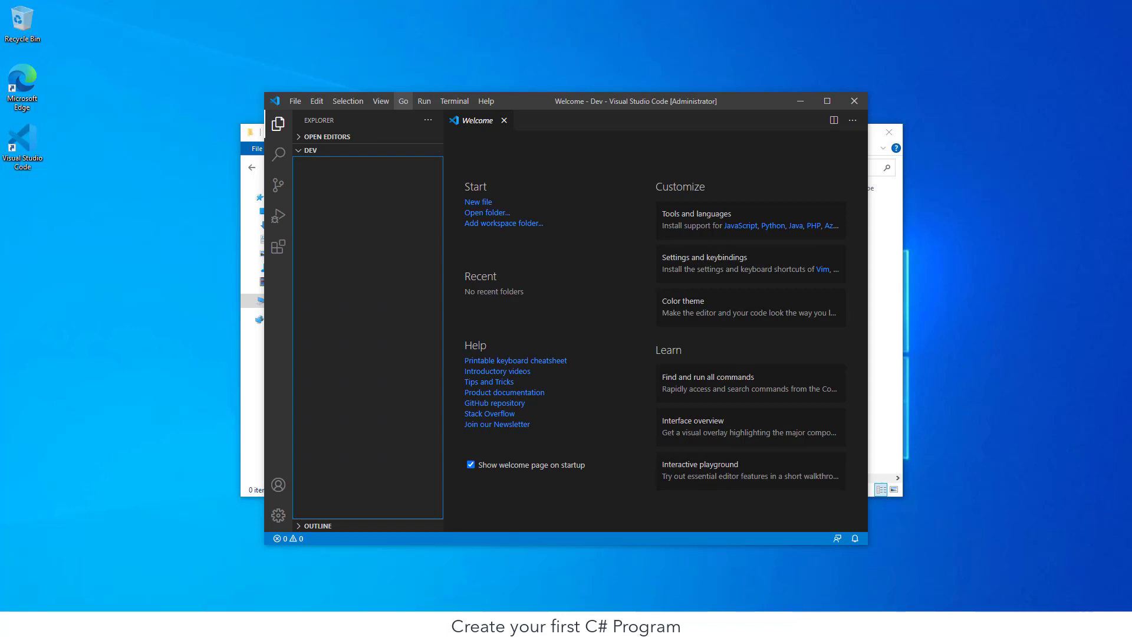
- Start a new PowerShell terminal at the C:\Dev prompt from the Terminal menu
left_click(455, 101)
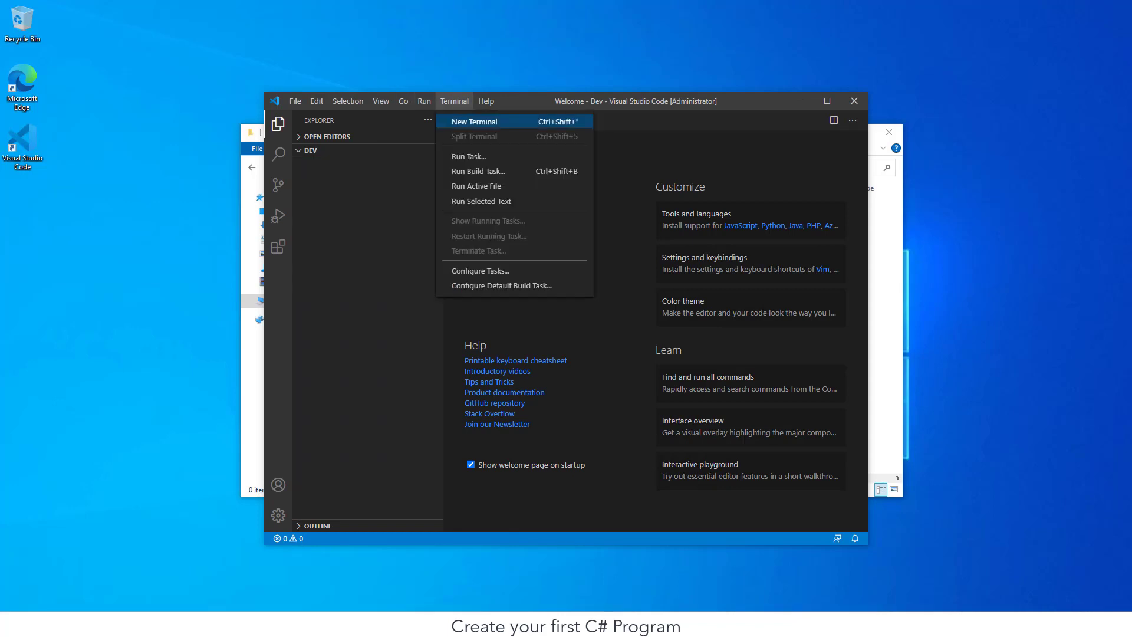
left_click(474, 120)
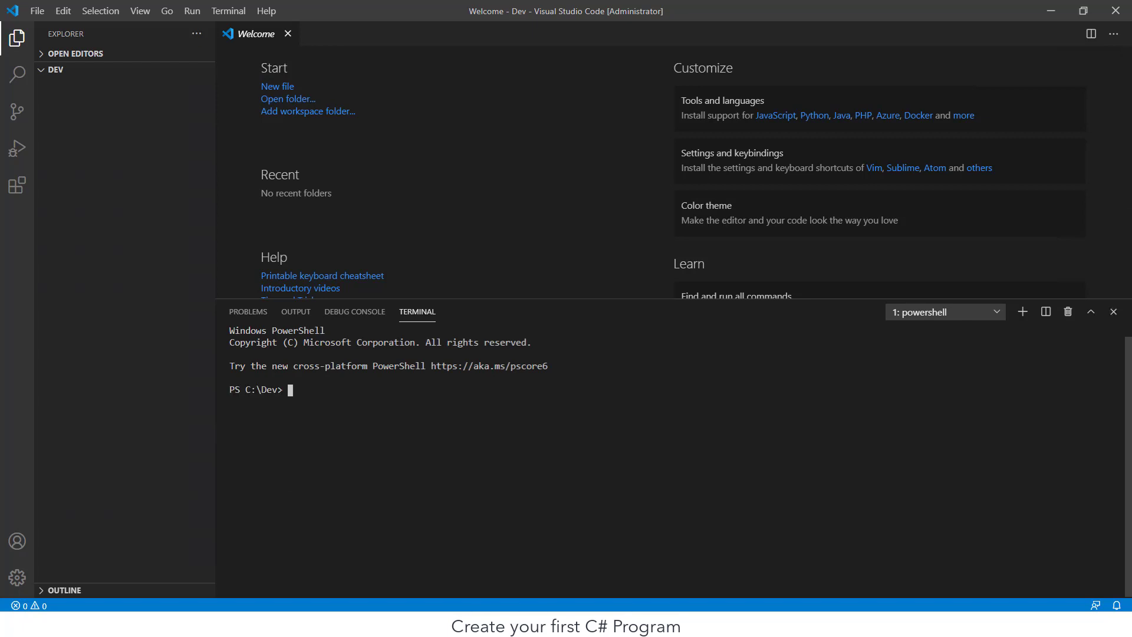
- Run dotnet new console to scaffold the project, then bring Program.cs into the editor
type("dotnet new")
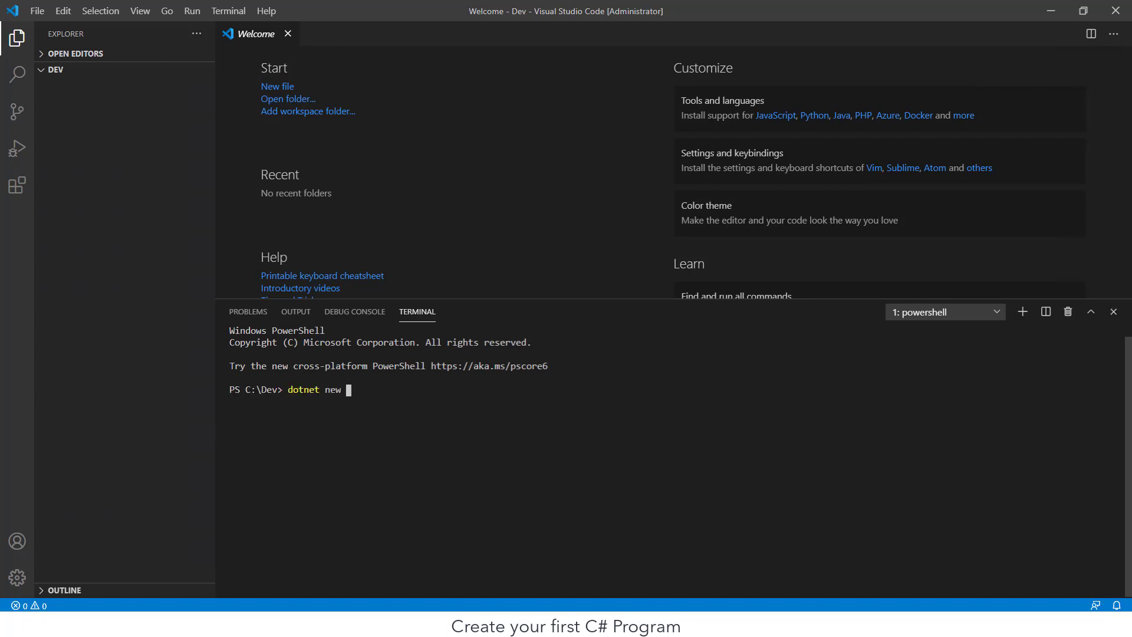
type("console")
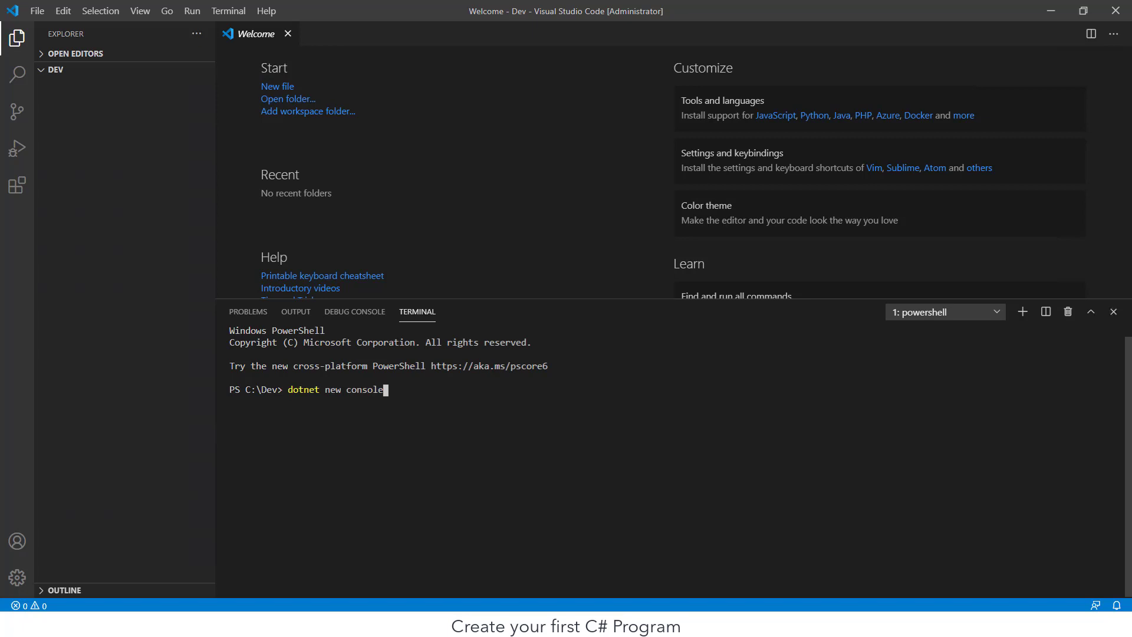
key("Enter")
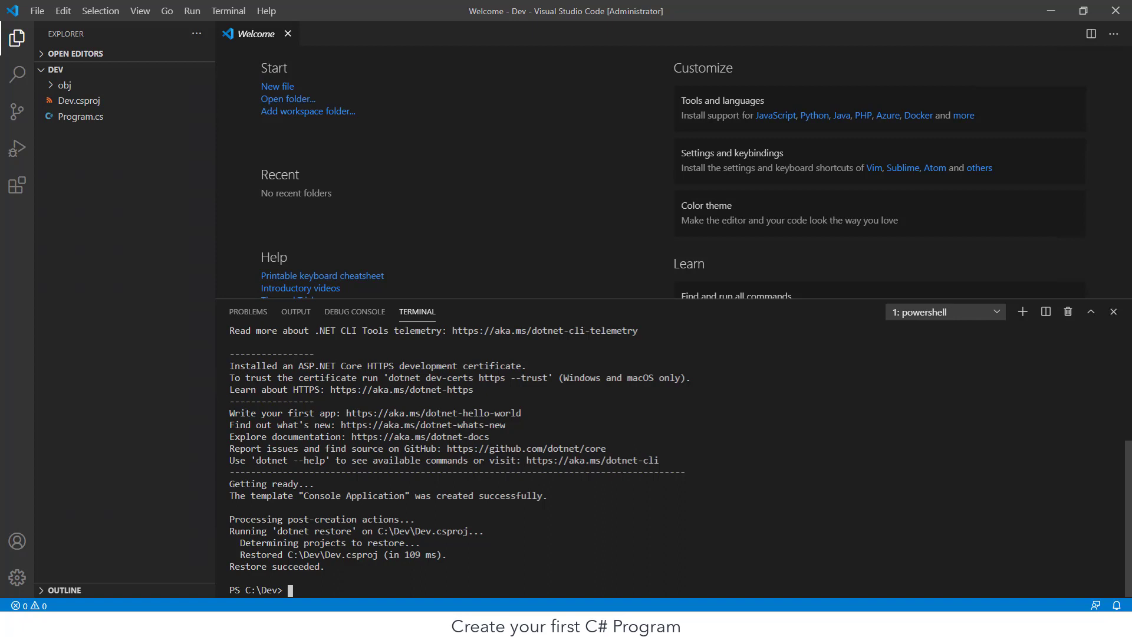
left_click(80, 116)
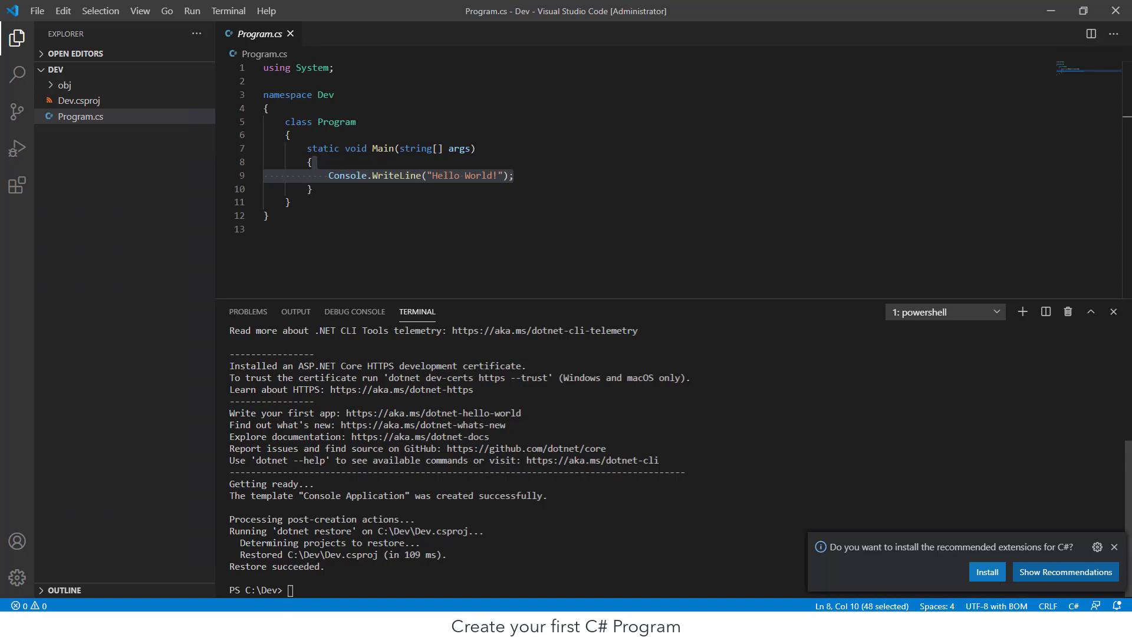
- Install the recommended C# extension and begin entering dotnet run in the terminal
left_click(987, 570)
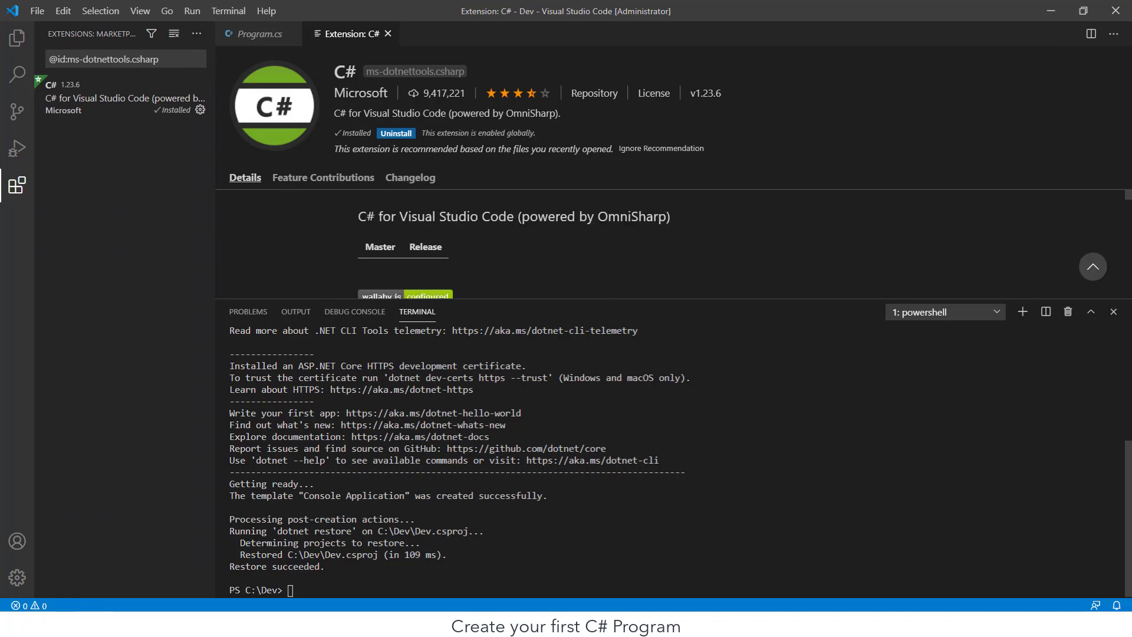
left_click(294, 311)
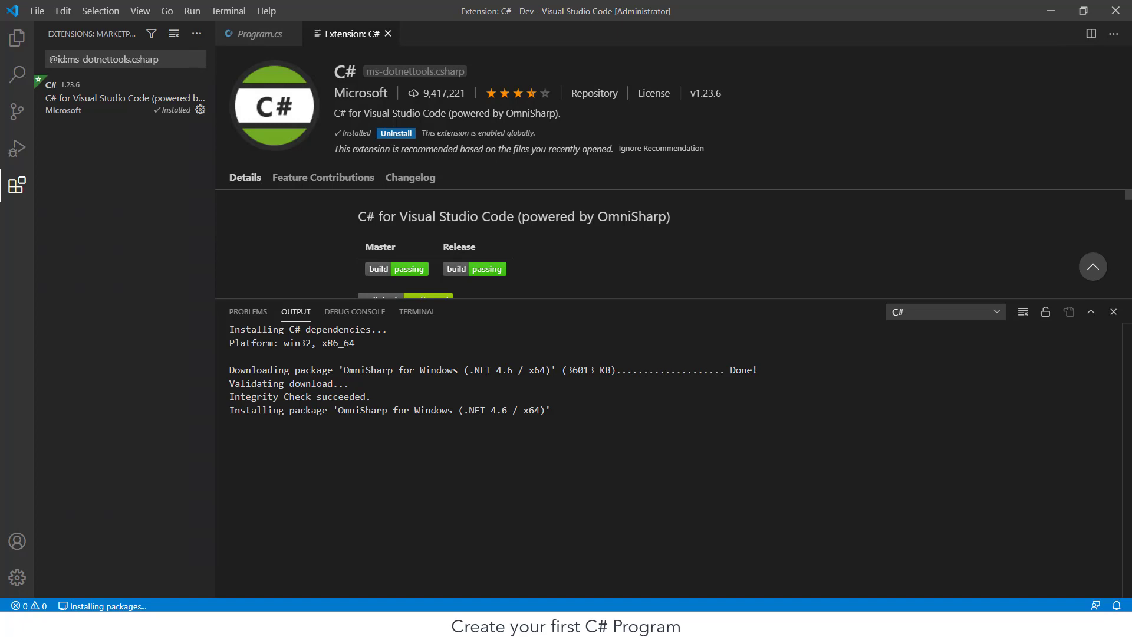
left_click(417, 311)
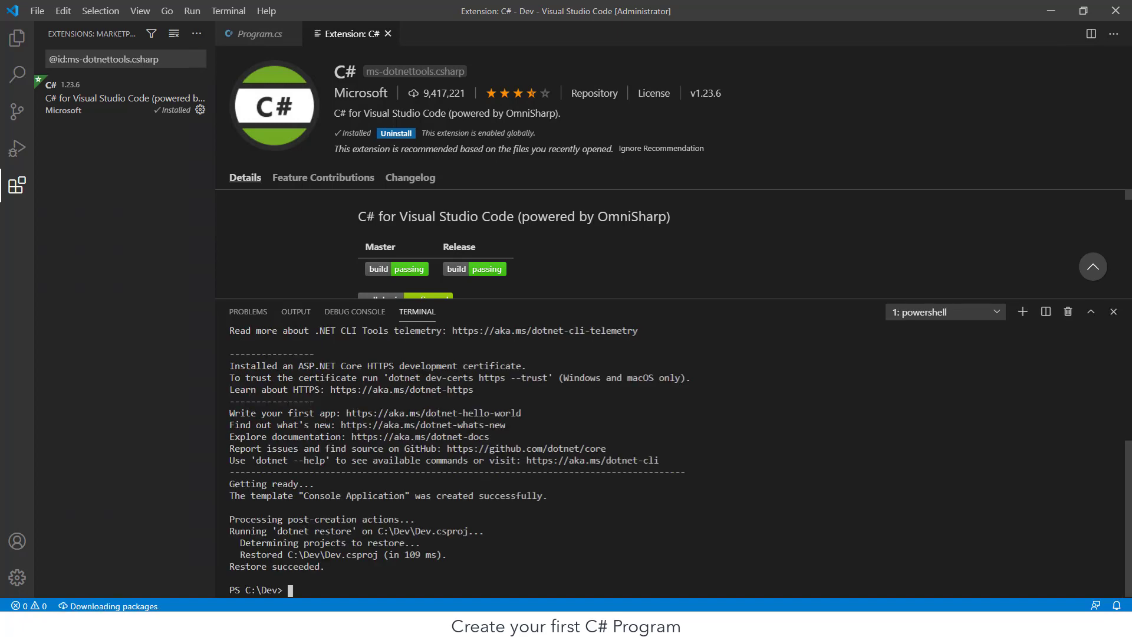
type("dotnet rtun")
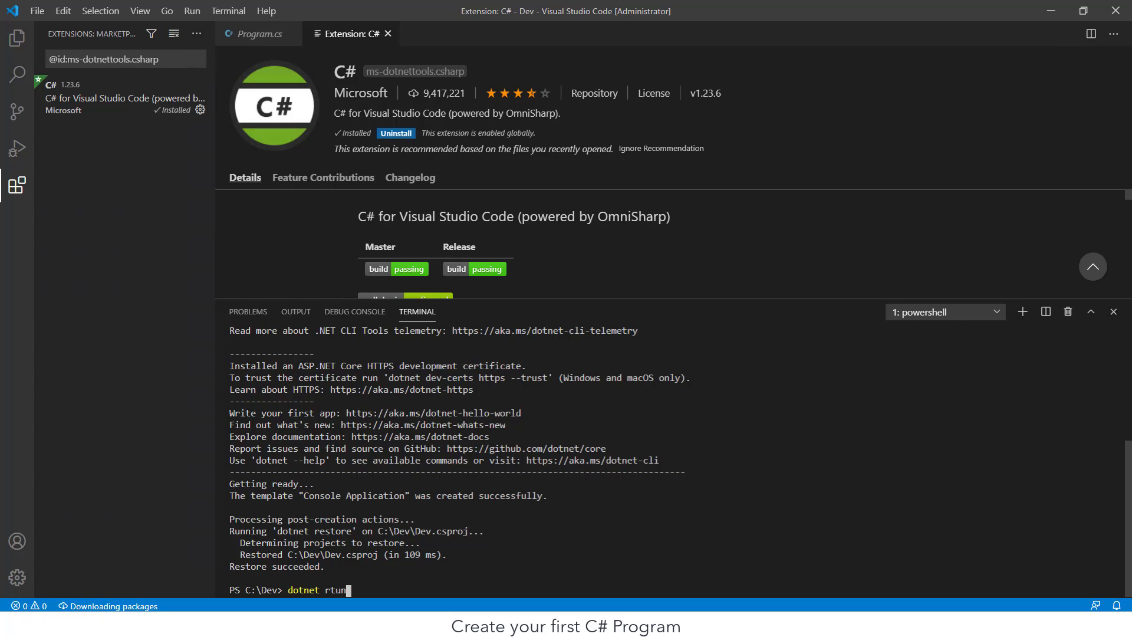